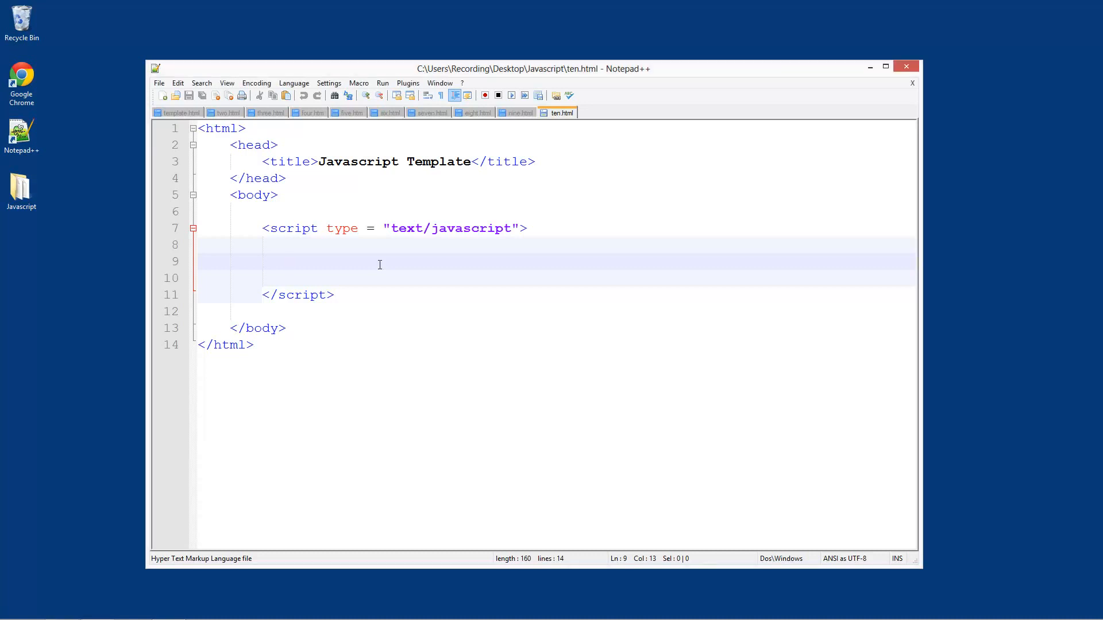
# - On line 9 of the script block, write an empty function displayMsg() { }
pyautogui.click(294, 262)
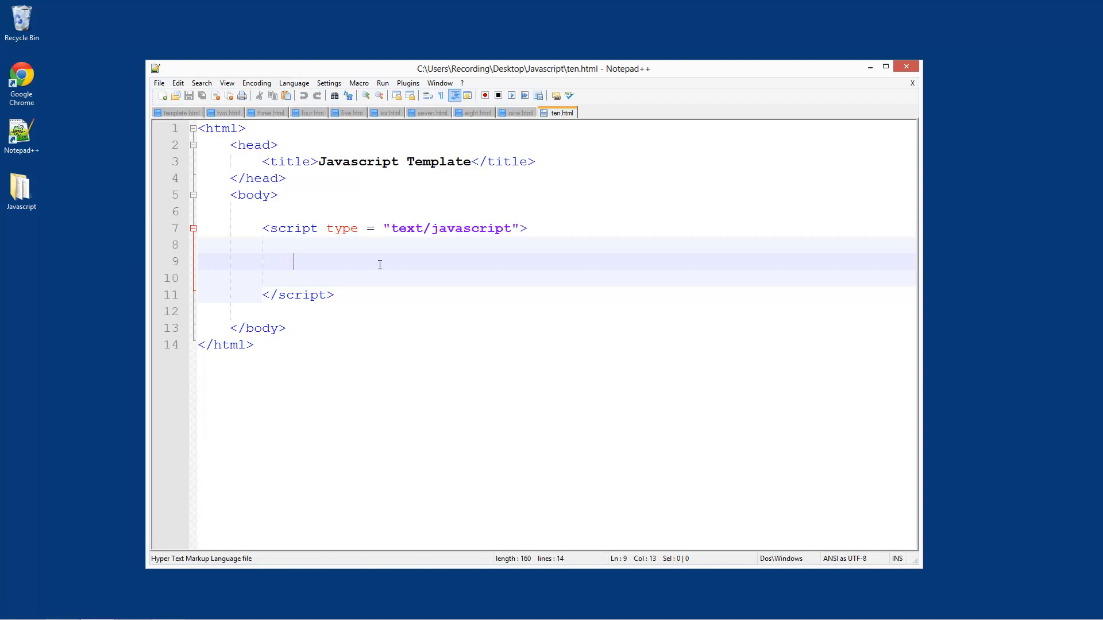
pyautogui.write('fun')
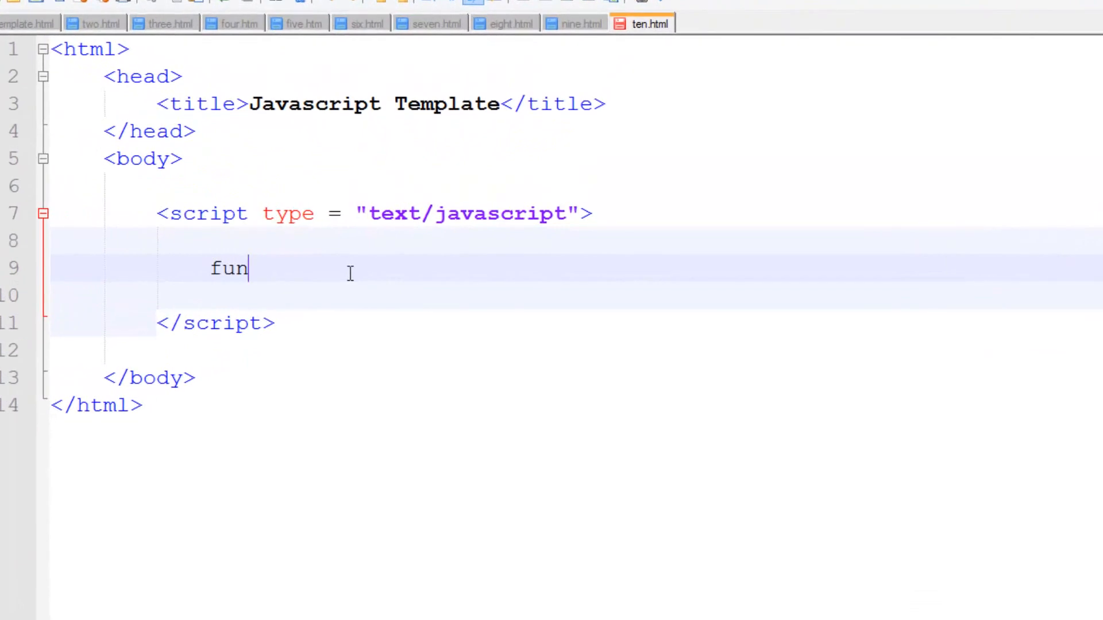
pyautogui.write('ction')
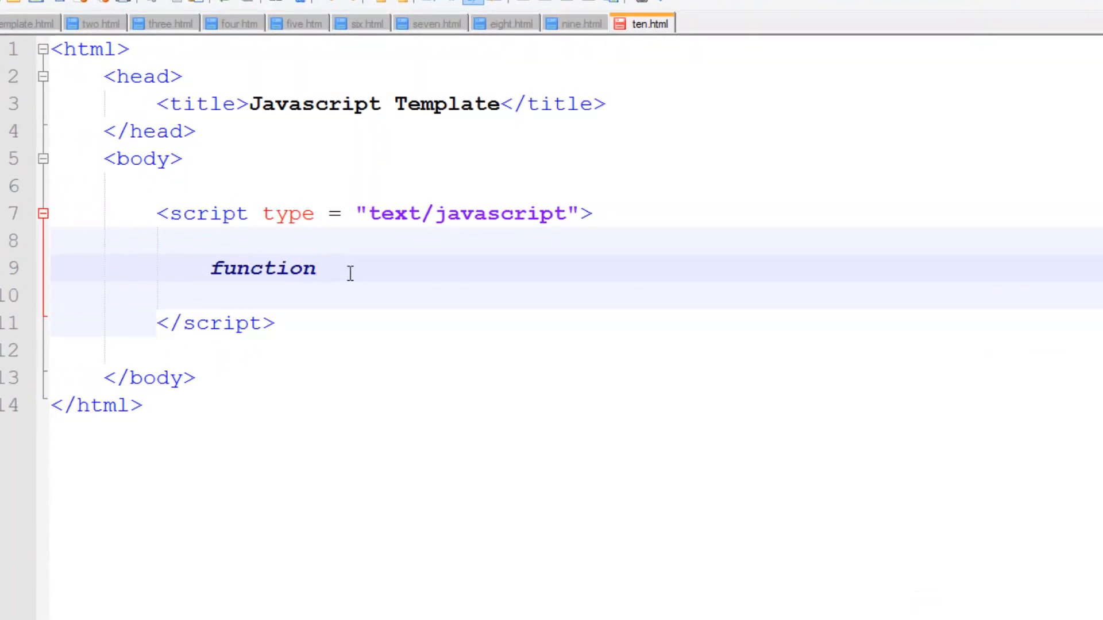
pyautogui.write('d')
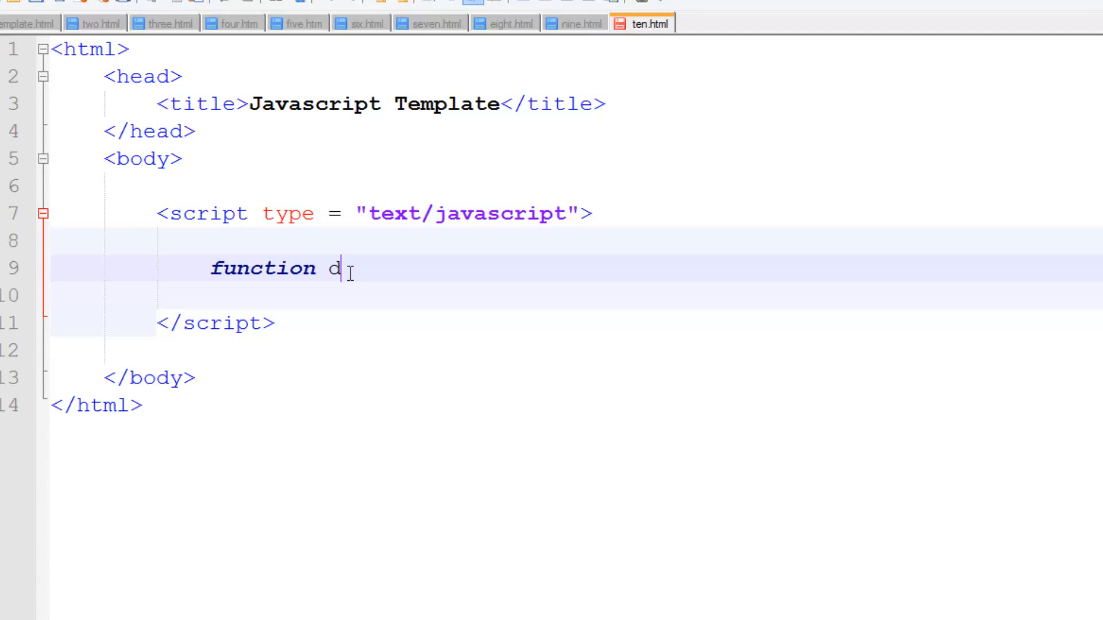
pyautogui.write('h')
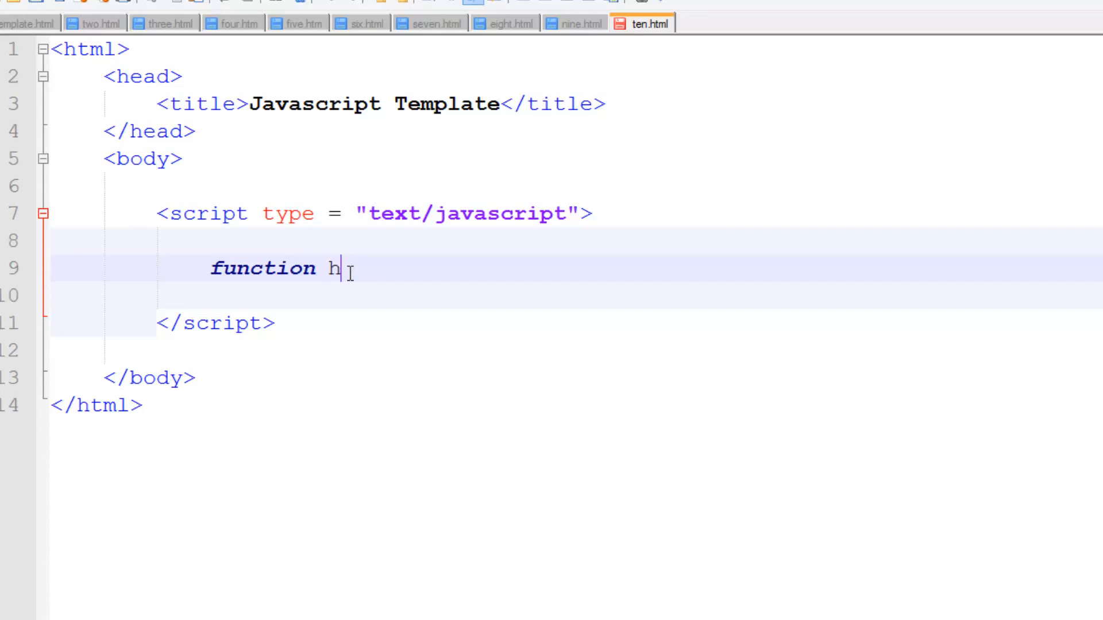
pyautogui.write('ispla')
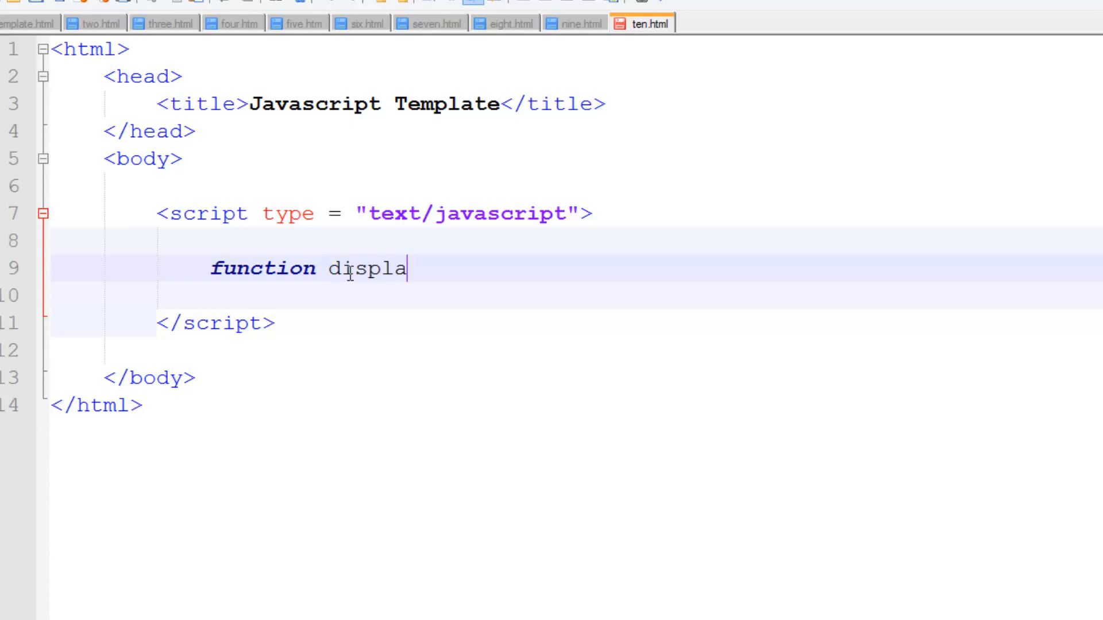
pyautogui.write('yMsg')
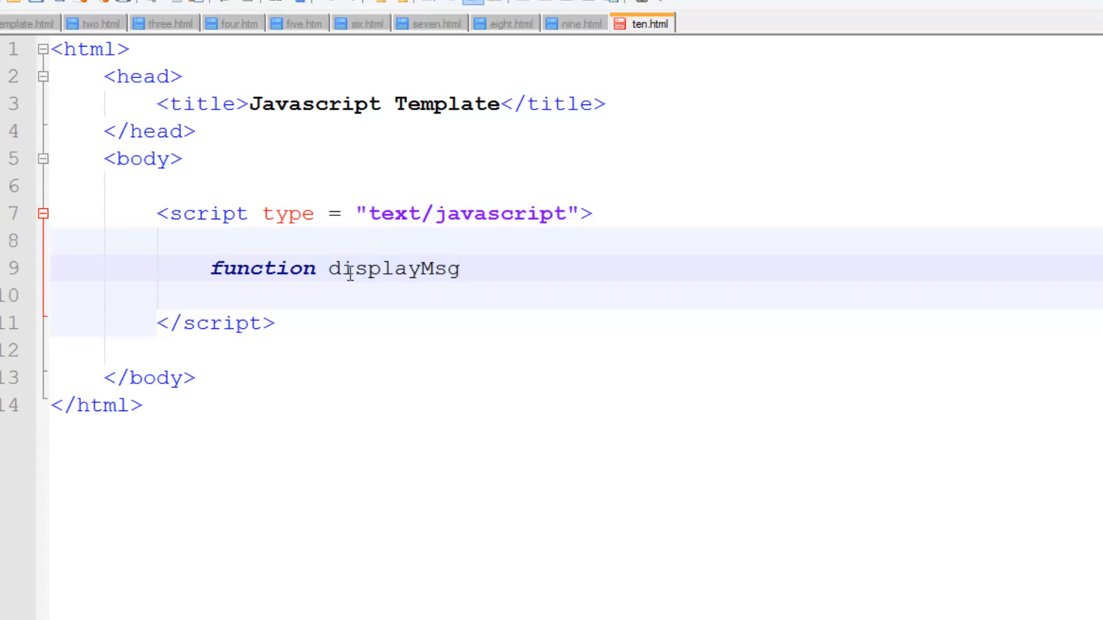
pyautogui.write('()')
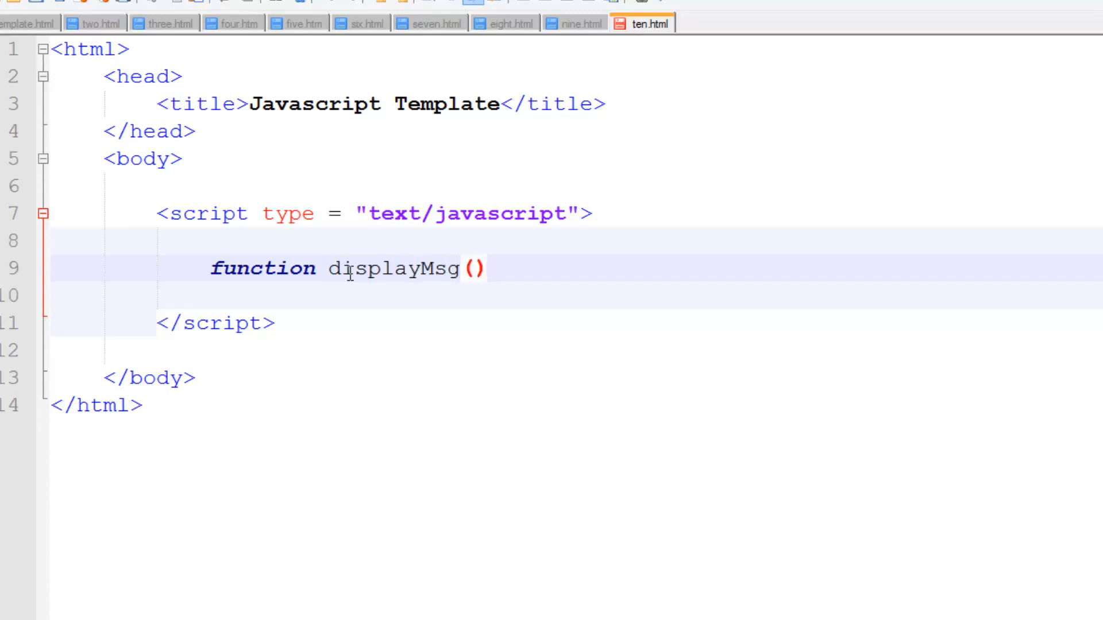
pyautogui.click(485, 269)
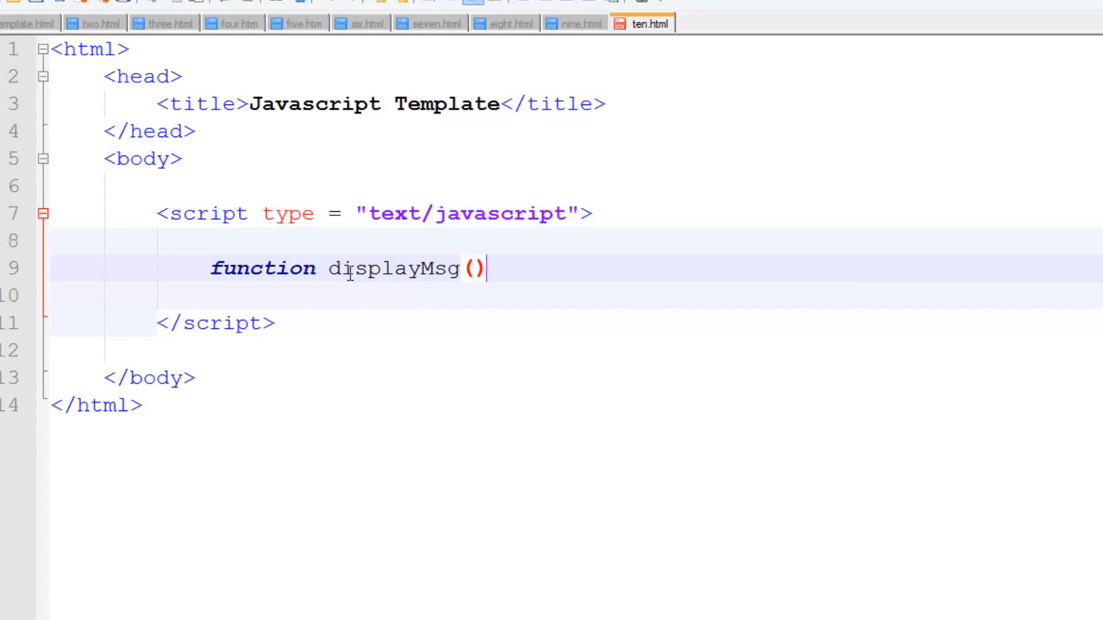
pyautogui.write('{')
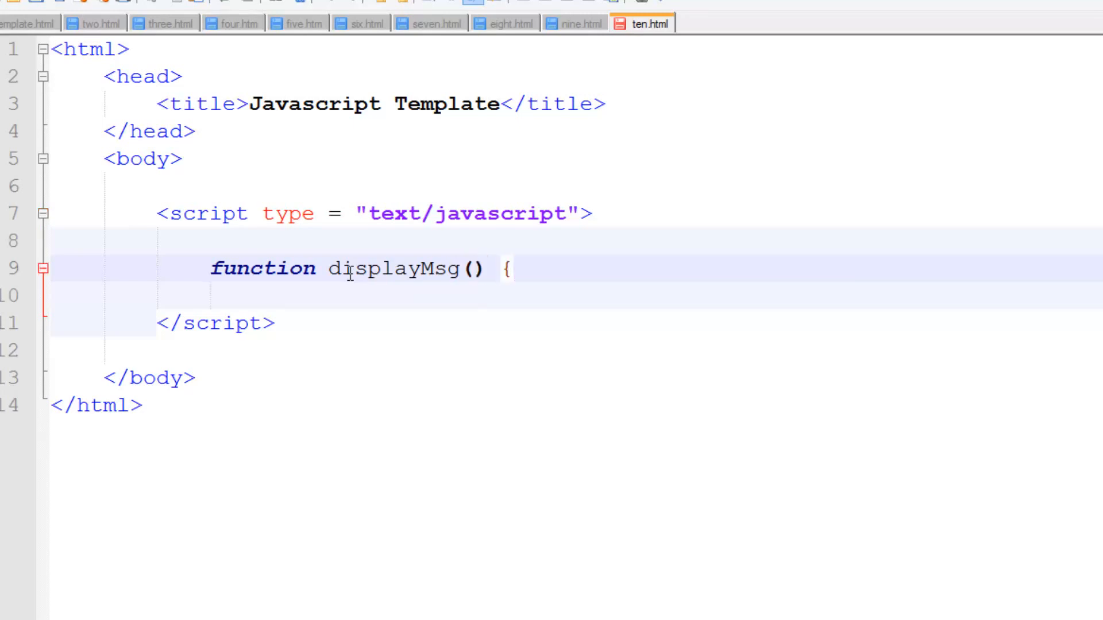
pyautogui.write('}')
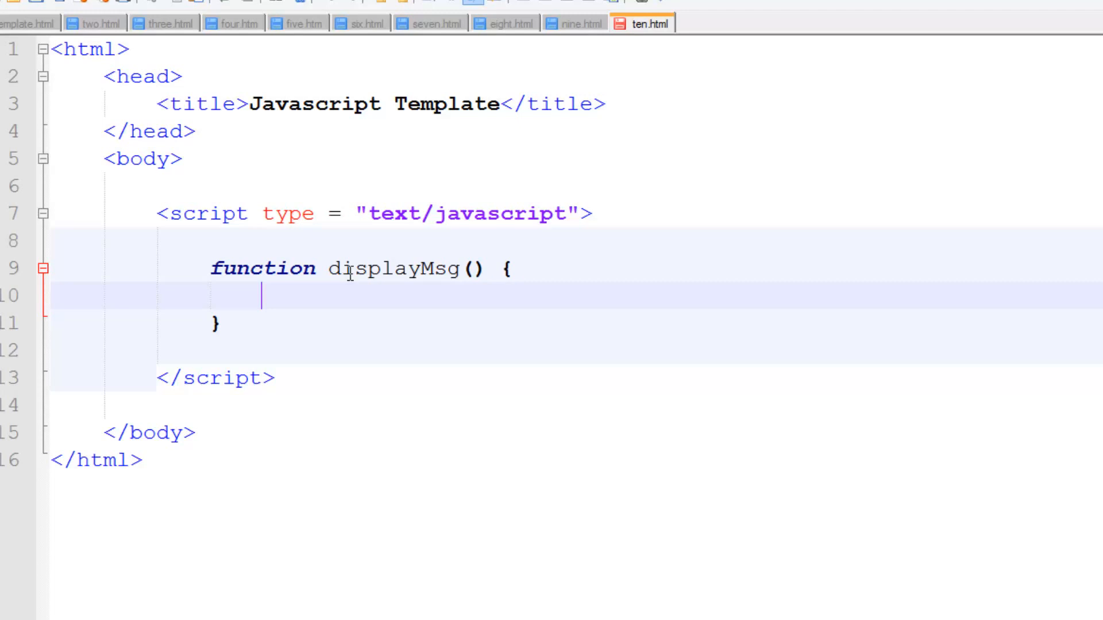
# - Fill displayMsg() with alert("Hello"); and console.log("User was greeted!");
pyautogui.write('docum')
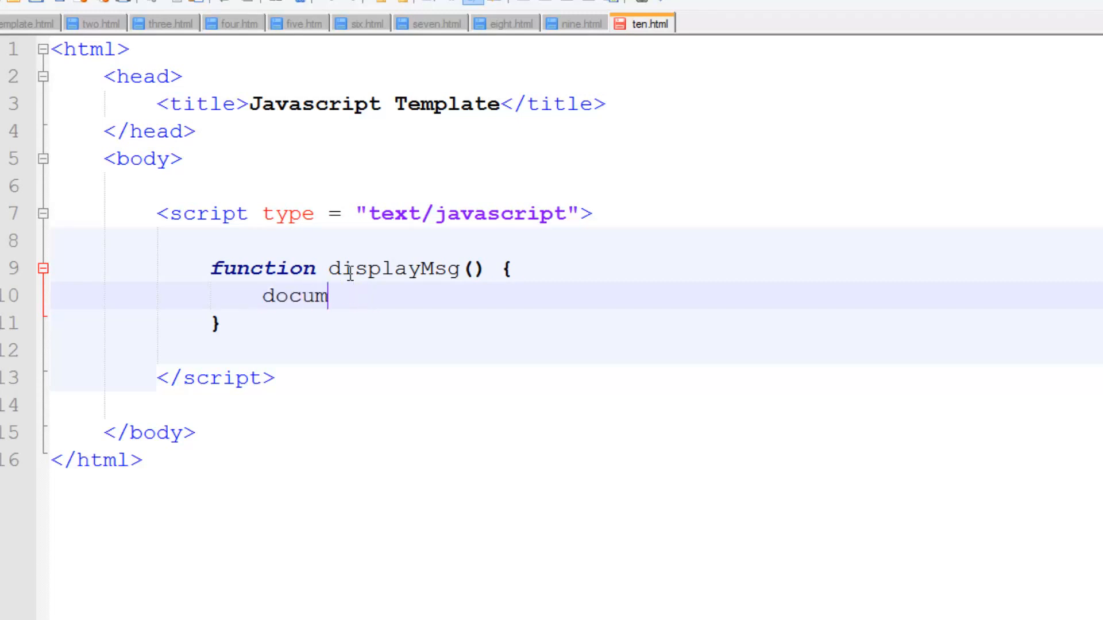
pyautogui.write('alert')
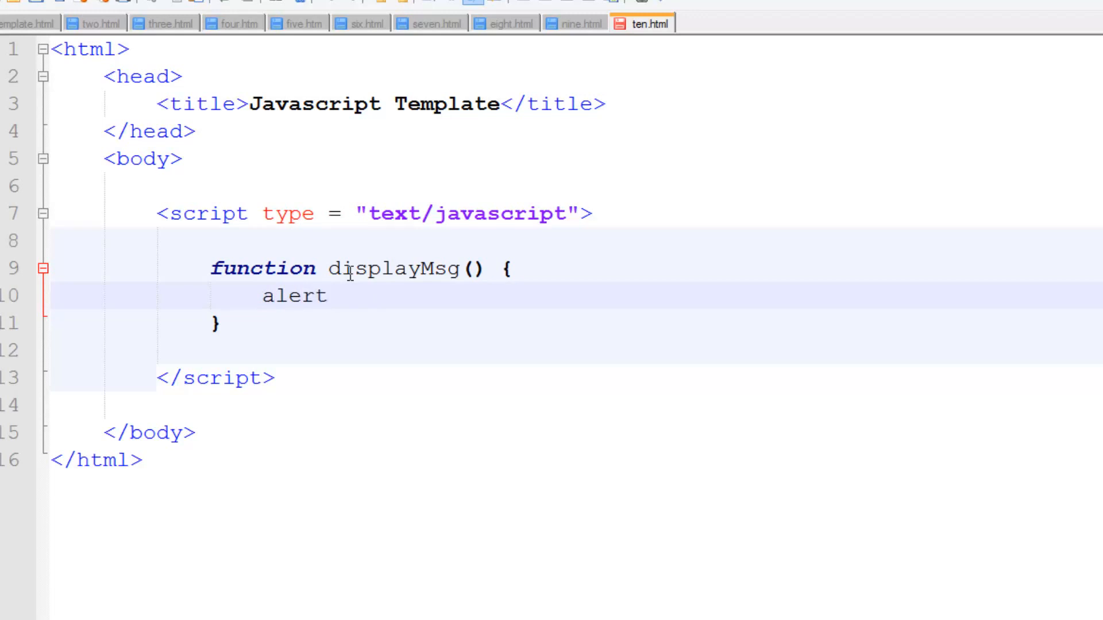
pyautogui.write('()')
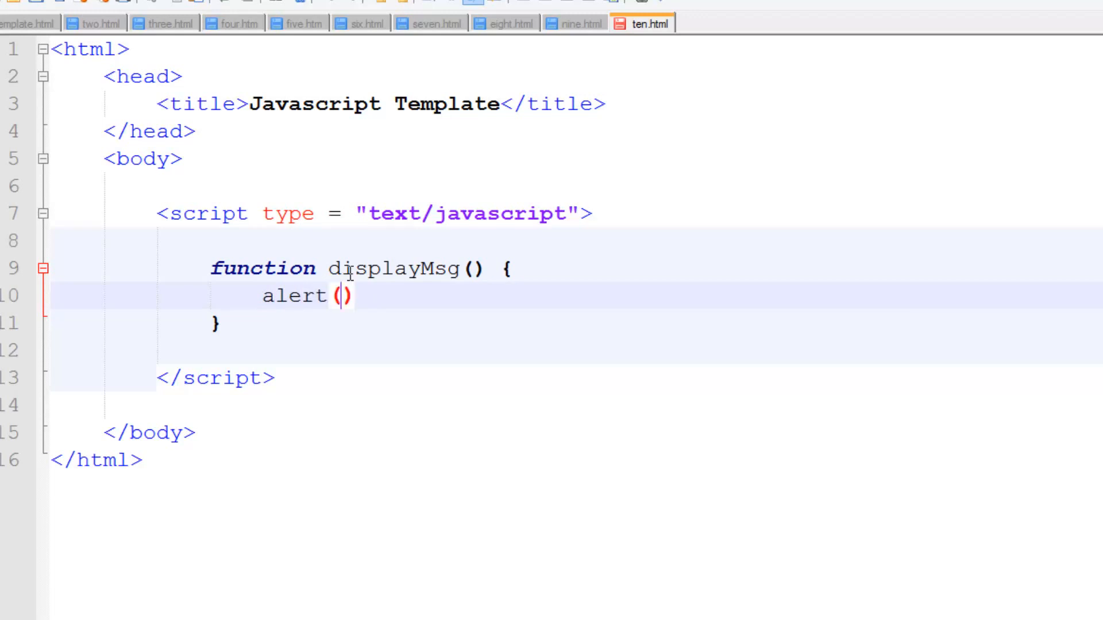
pyautogui.write('"Hello')
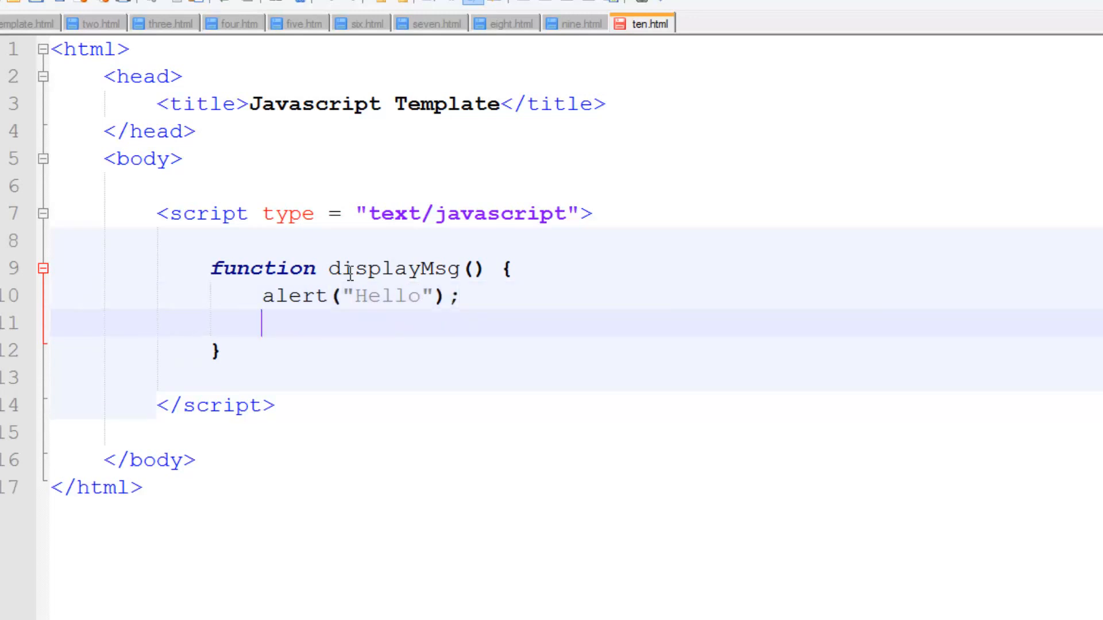
pyautogui.write('conso')
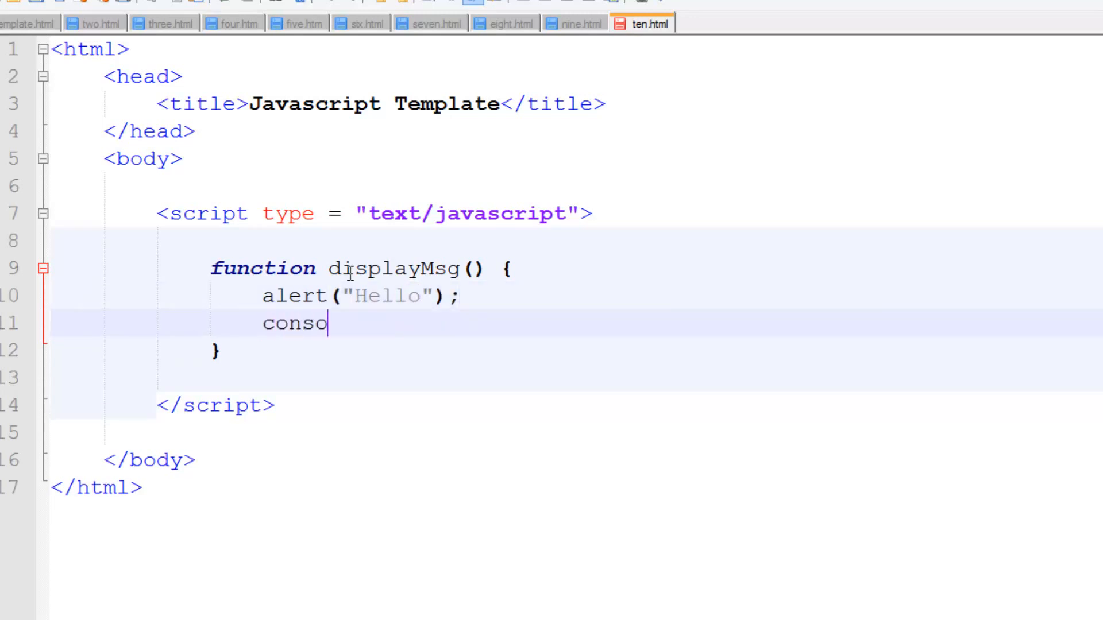
pyautogui.write('le.log()')
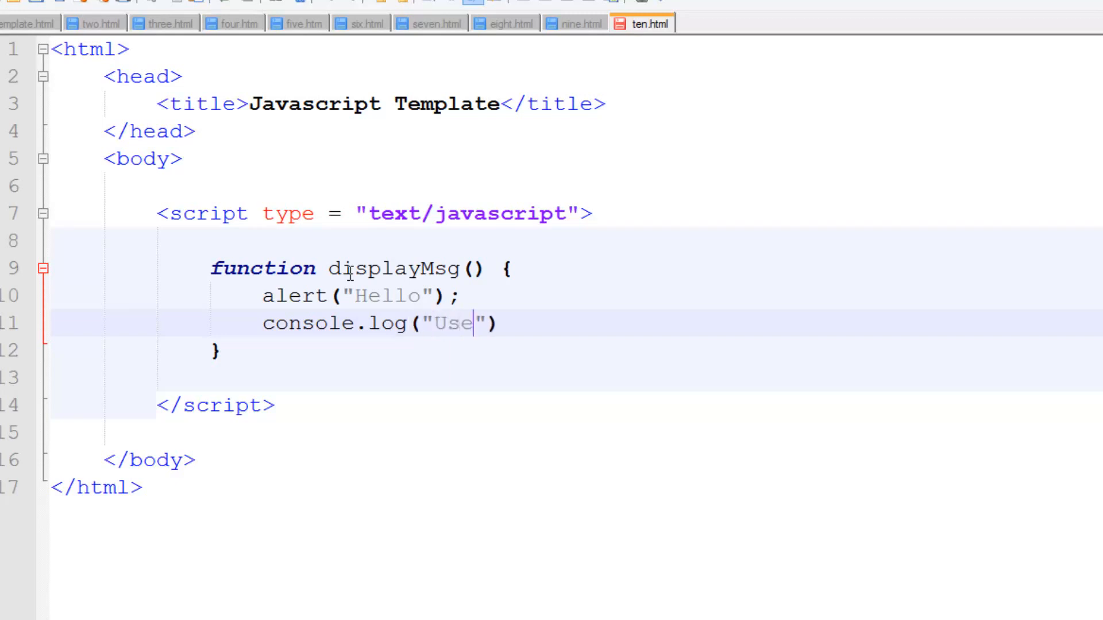
pyautogui.write('was greet')
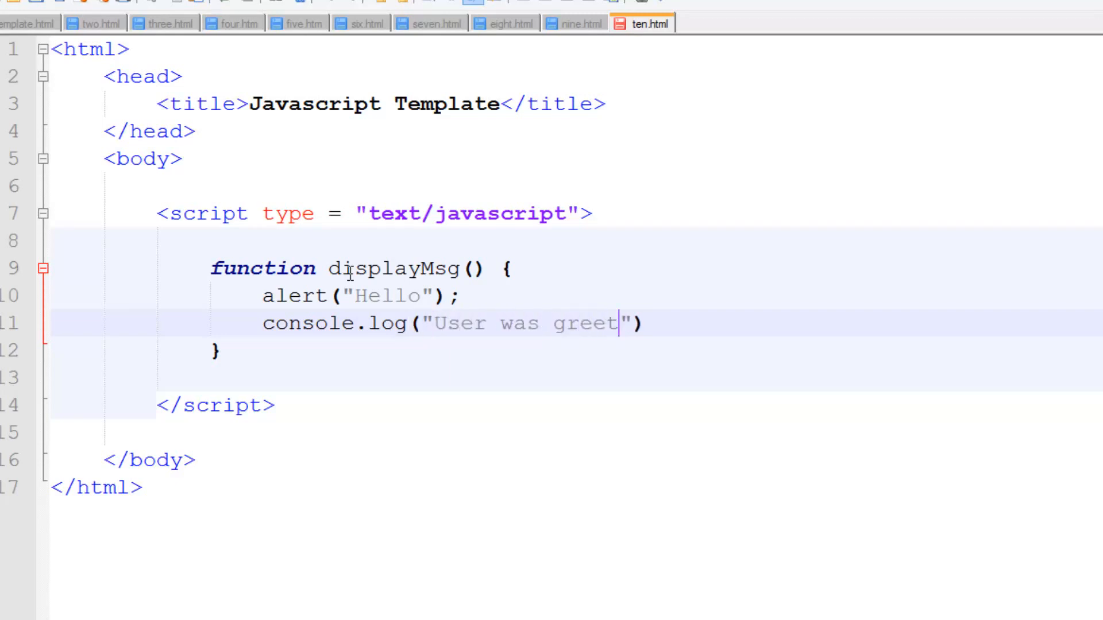
pyautogui.write('ed!);')
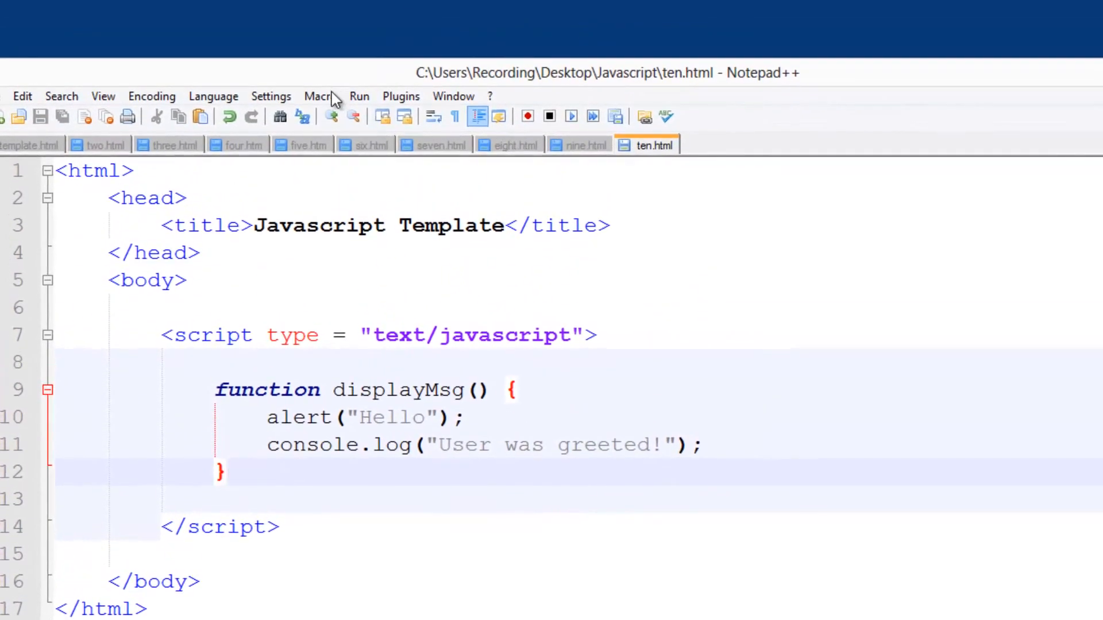
# - Launch ten.html in Chrome and open its JavaScript console from the Tools menu
pyautogui.click(358, 96)
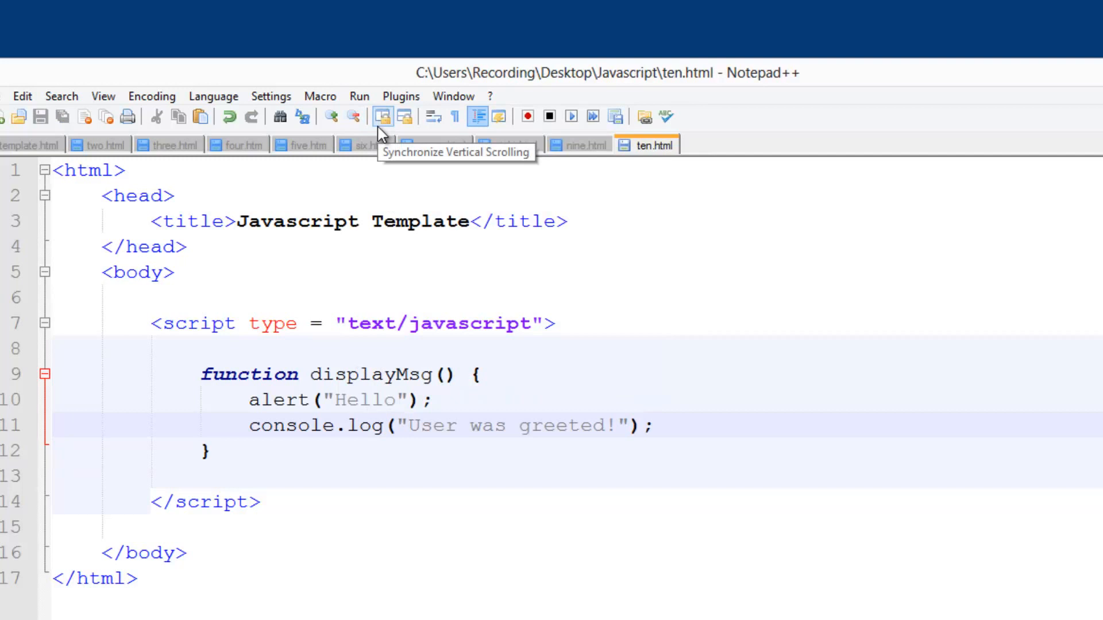
pyautogui.click(359, 96)
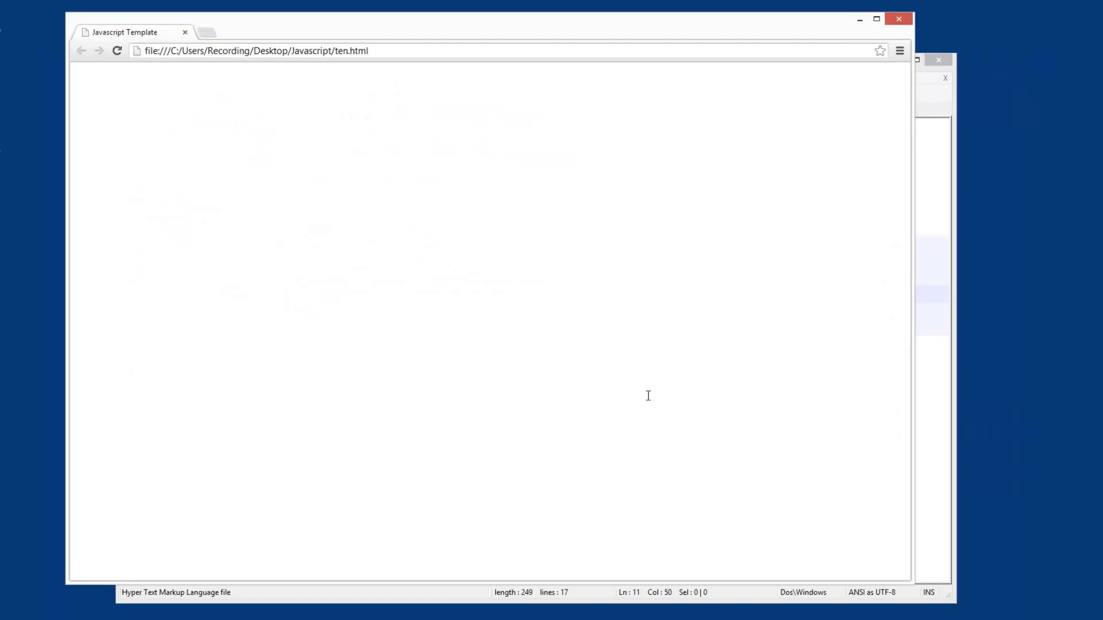
pyautogui.click(898, 50)
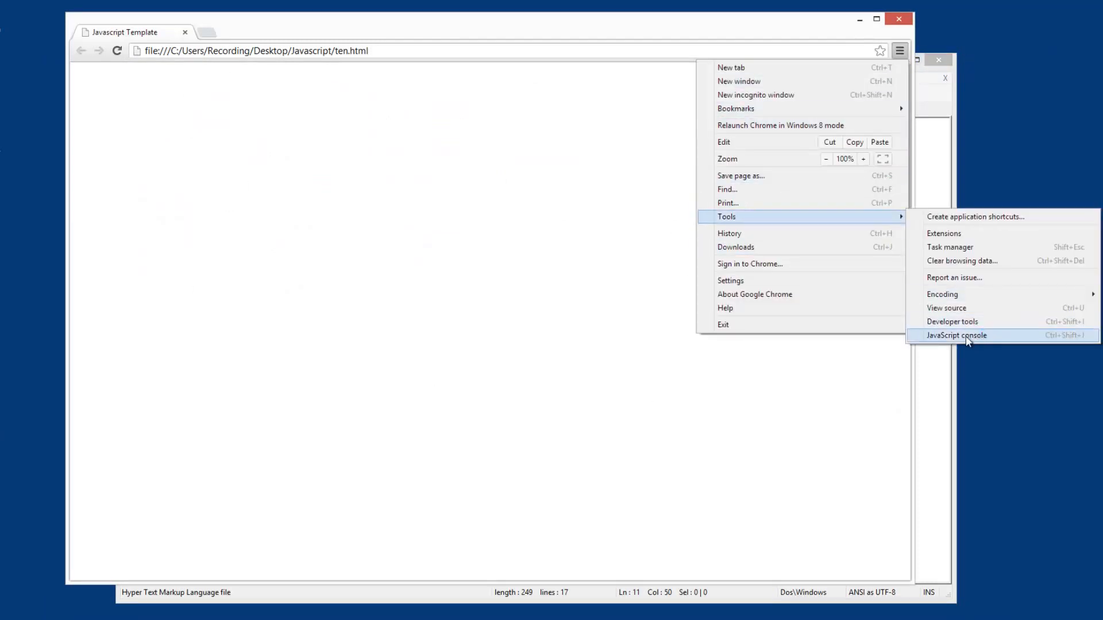
pyautogui.click(955, 335)
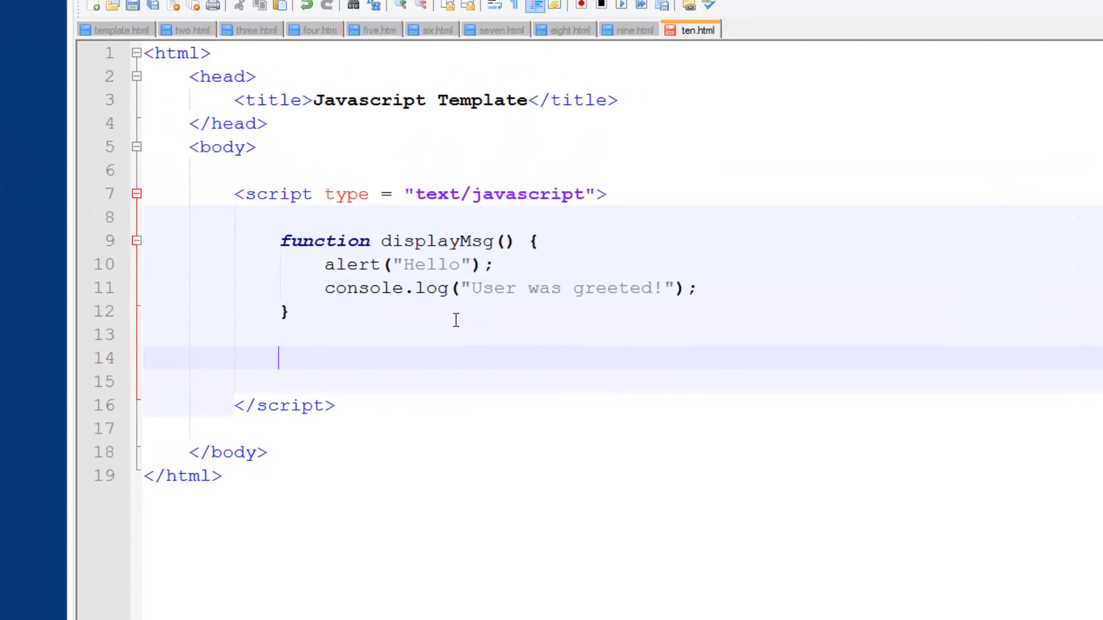
# - Add a displayMsg(); call on line 14 and dismiss the resulting Hello alert
pyautogui.write('display')
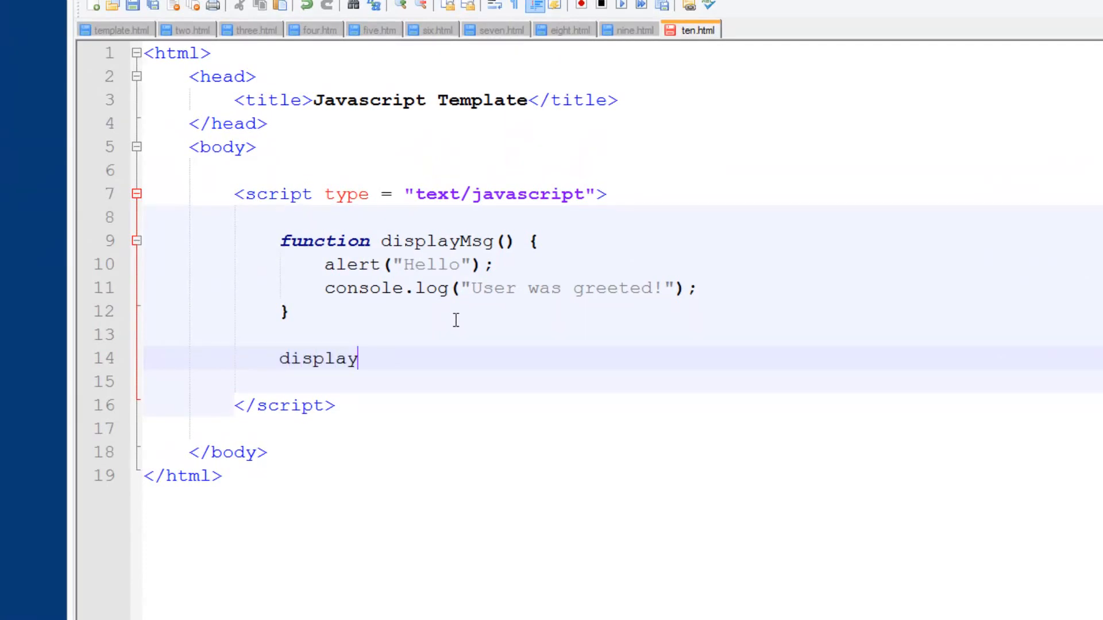
pyautogui.write('Msg')
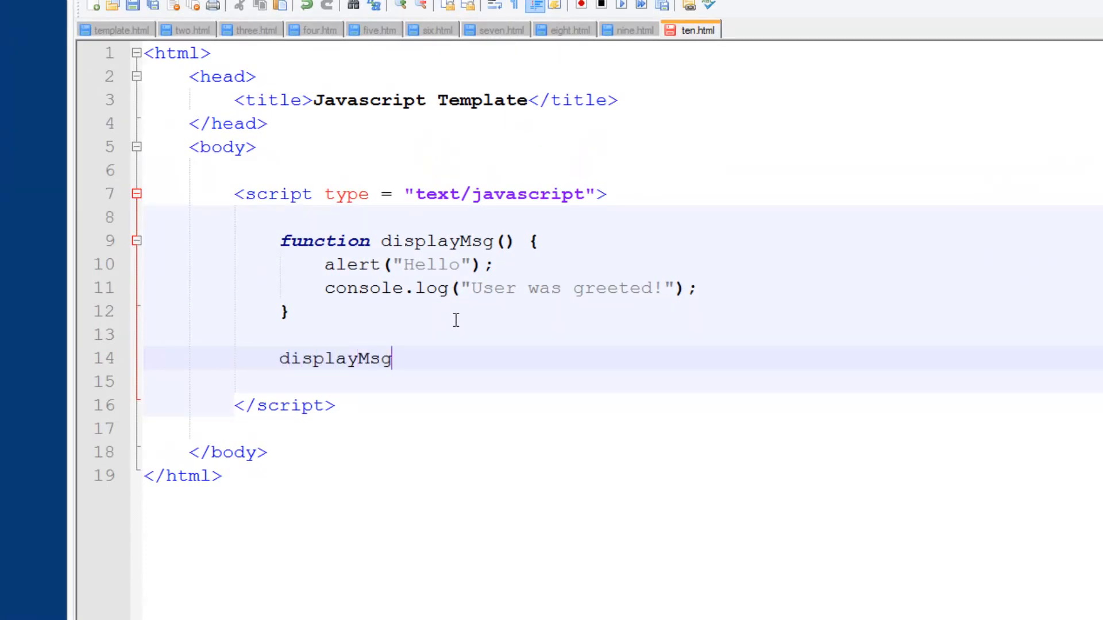
pyautogui.write('();')
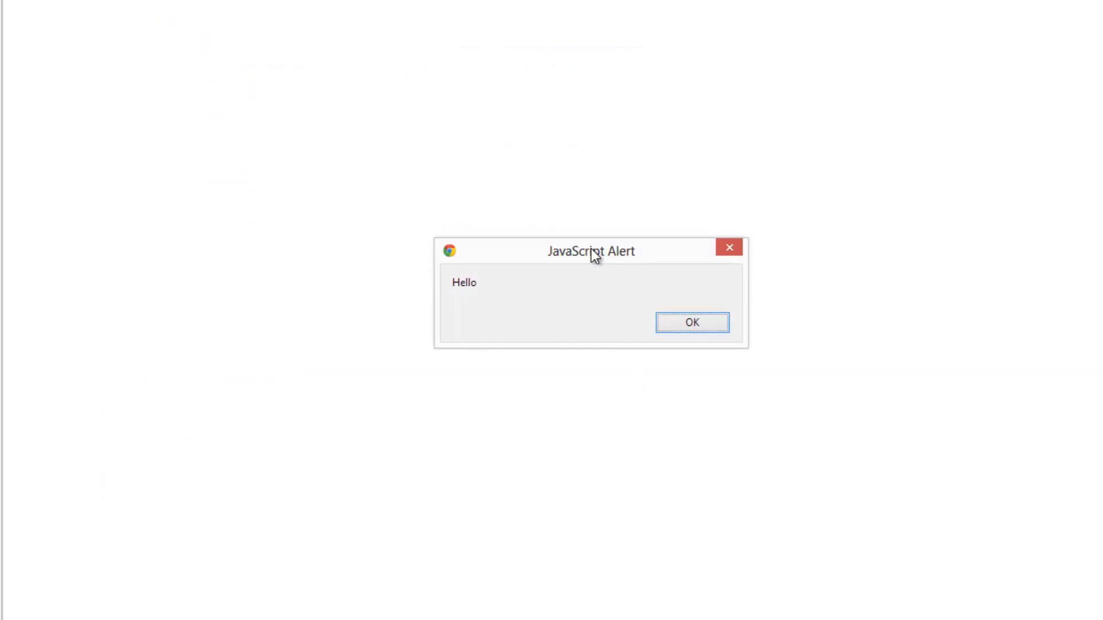
pyautogui.click(692, 322)
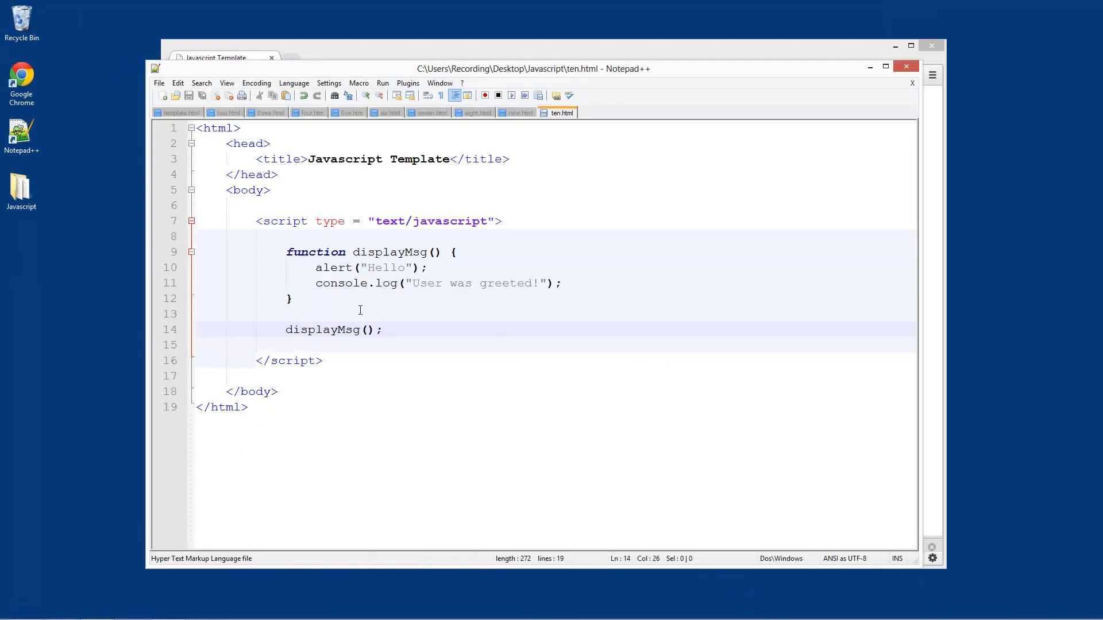
# - Add more displayMsg(); calls for four total and relaunch ten.html in Chrome
pyautogui.write('displayMsg();')
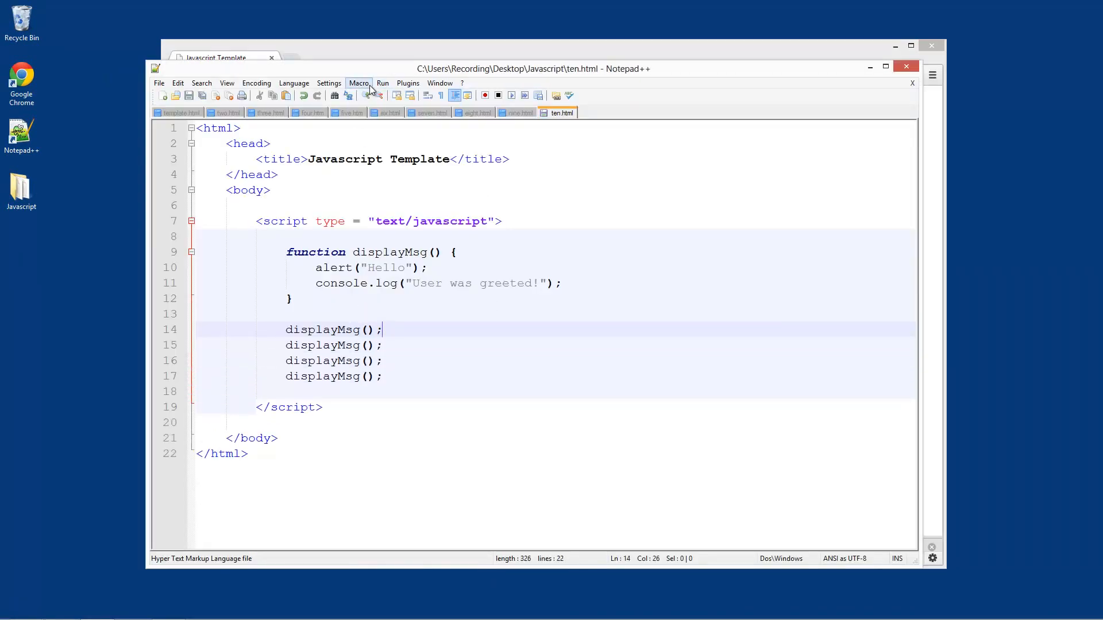
pyautogui.click(359, 83)
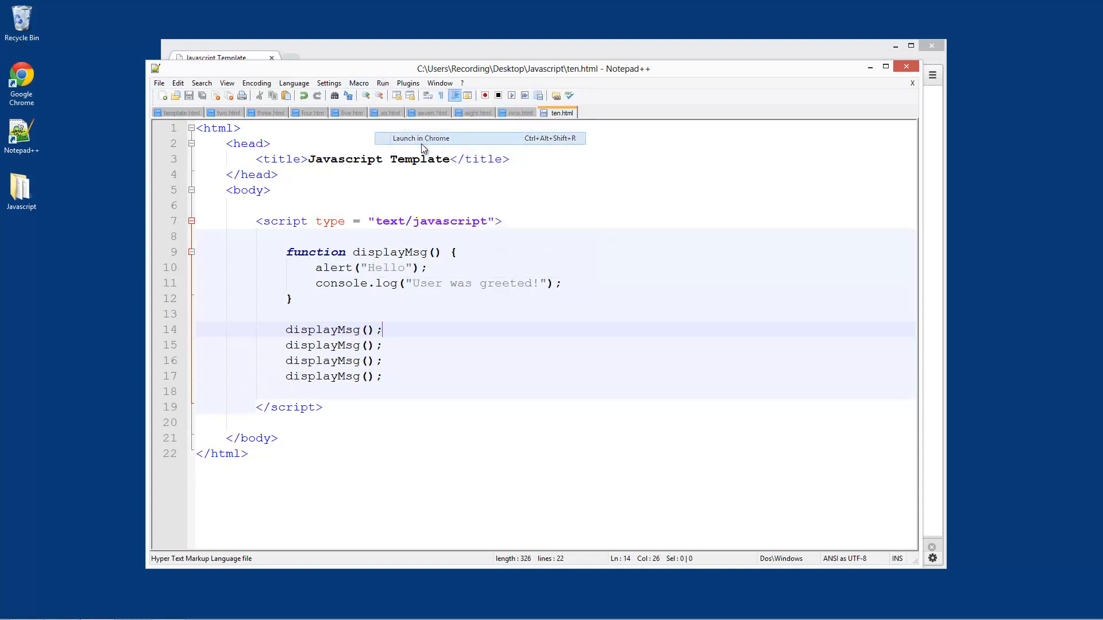
pyautogui.click(421, 137)
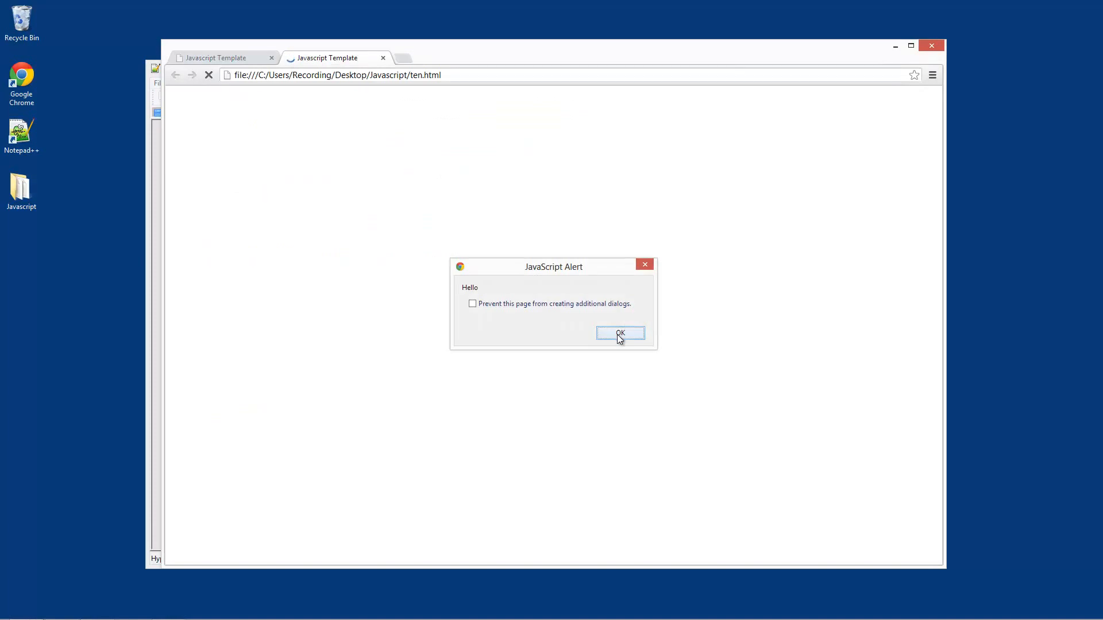
pyautogui.moveTo(587, 322)
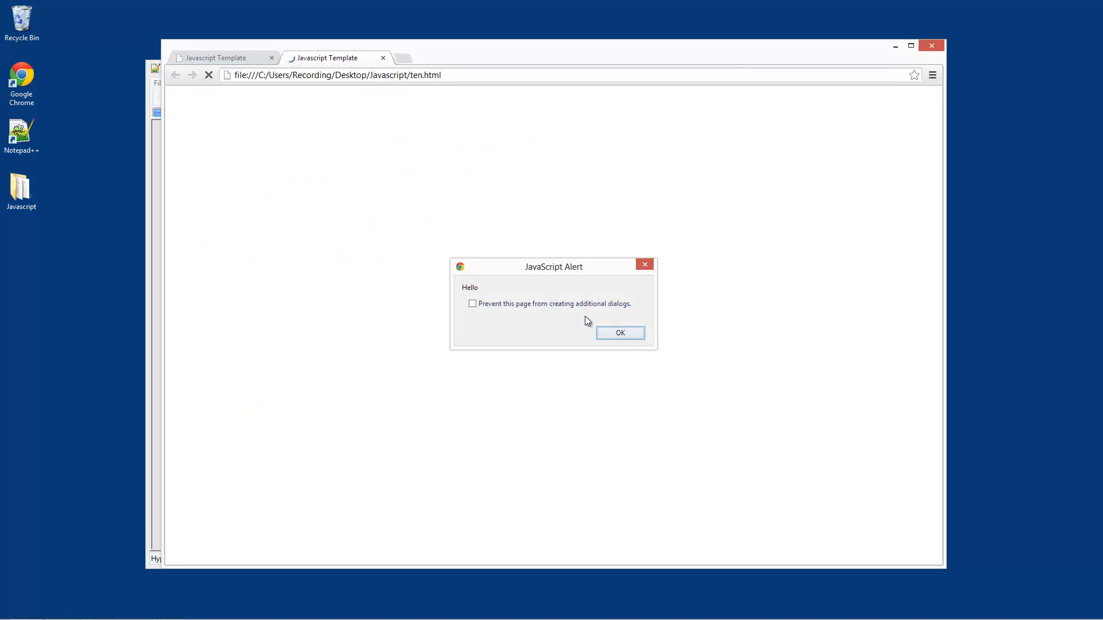
pyautogui.moveTo(512, 342)
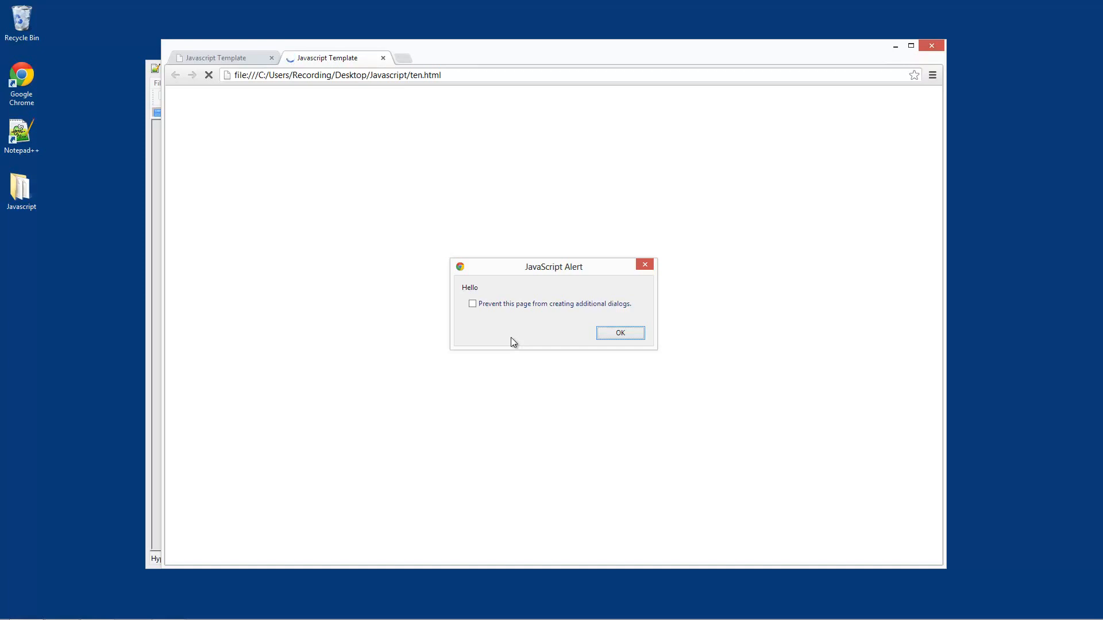
pyautogui.moveTo(636, 340)
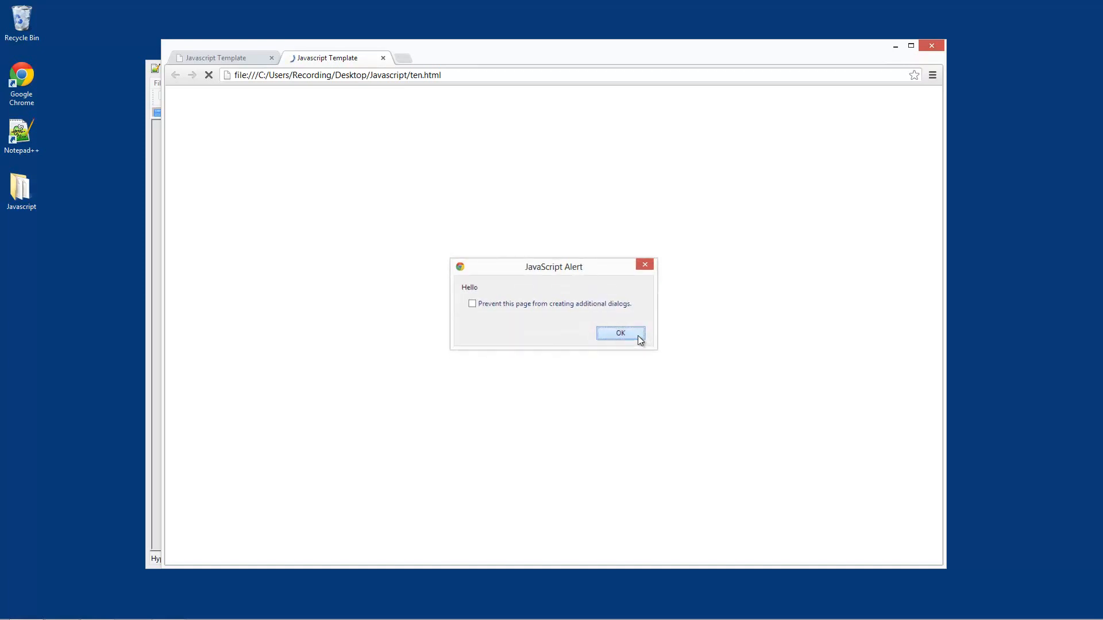
# - Dismiss the Hello alert and close the Chrome test tab
pyautogui.click(619, 333)
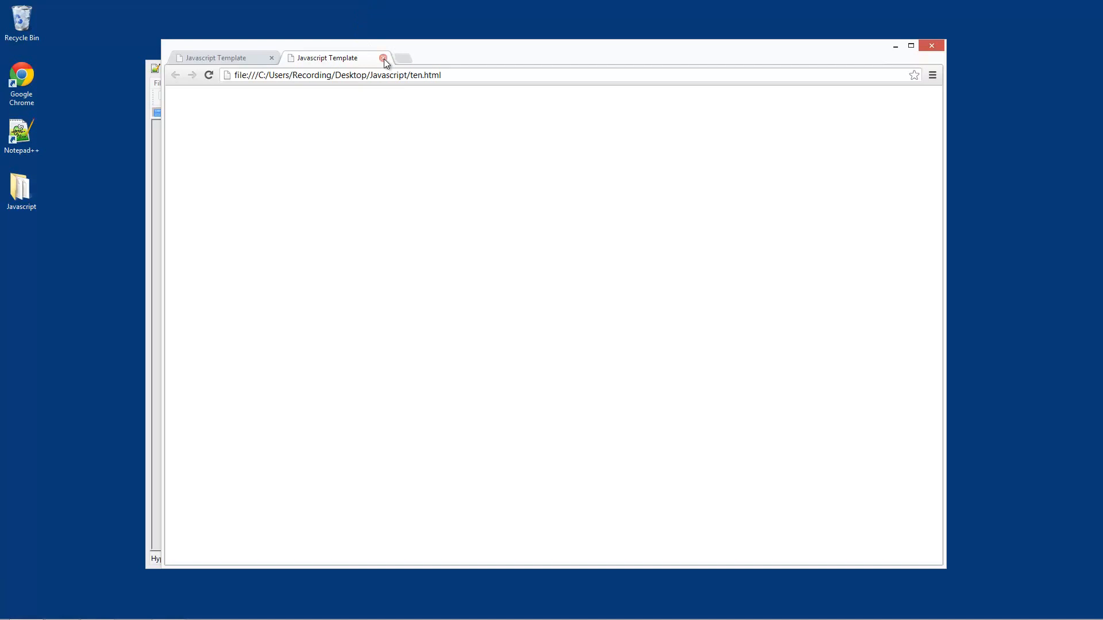
pyautogui.click(383, 57)
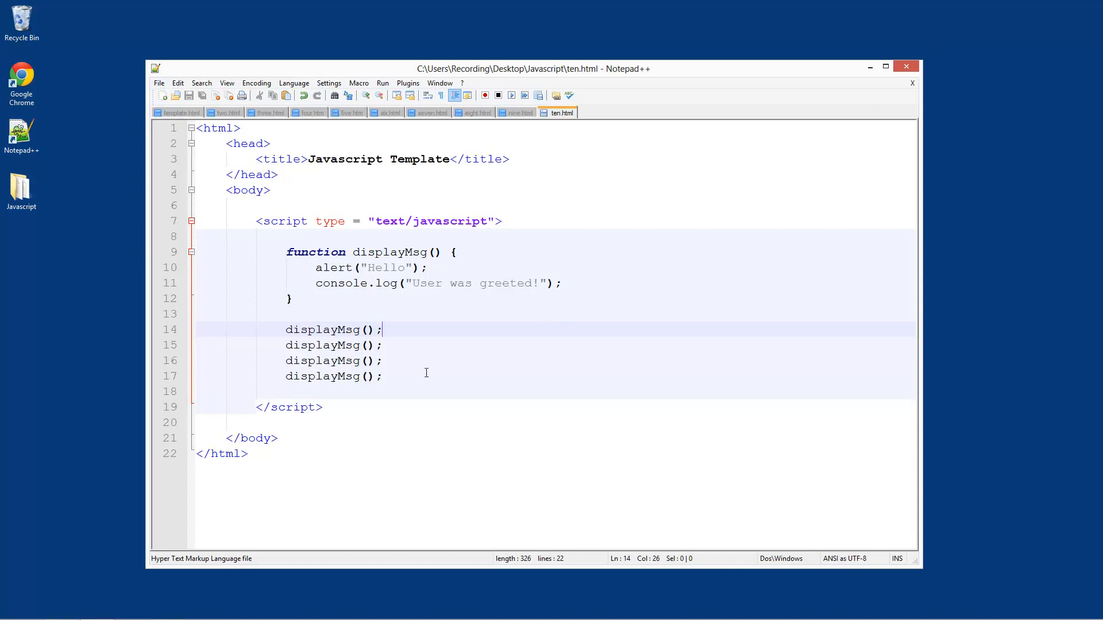
pyautogui.moveTo(371, 444)
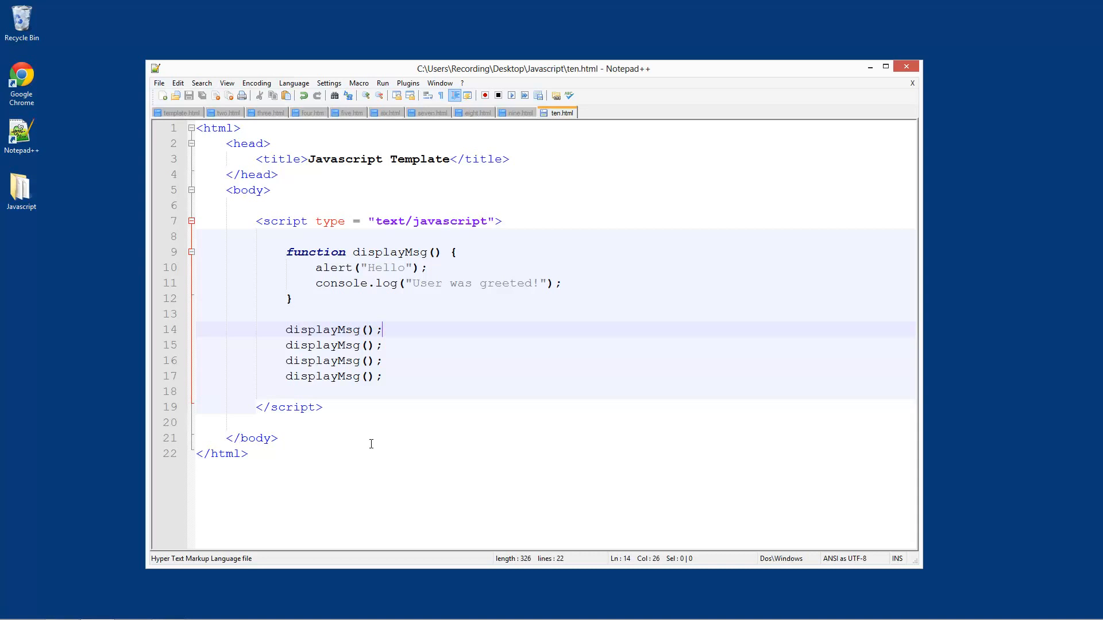
pyautogui.moveTo(384, 416)
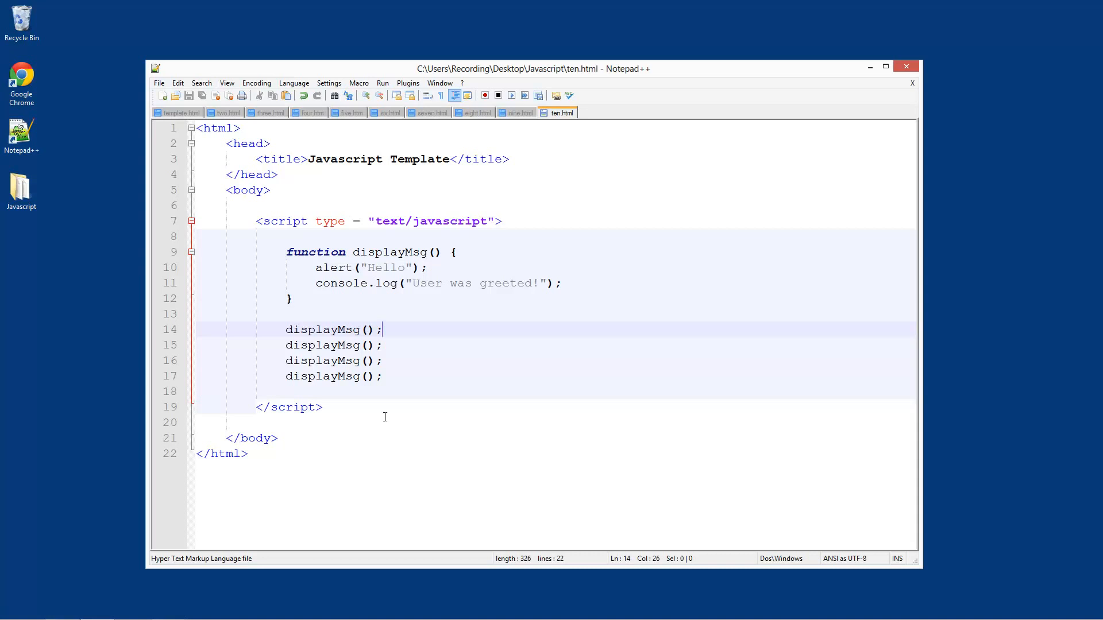
pyautogui.moveTo(391, 382)
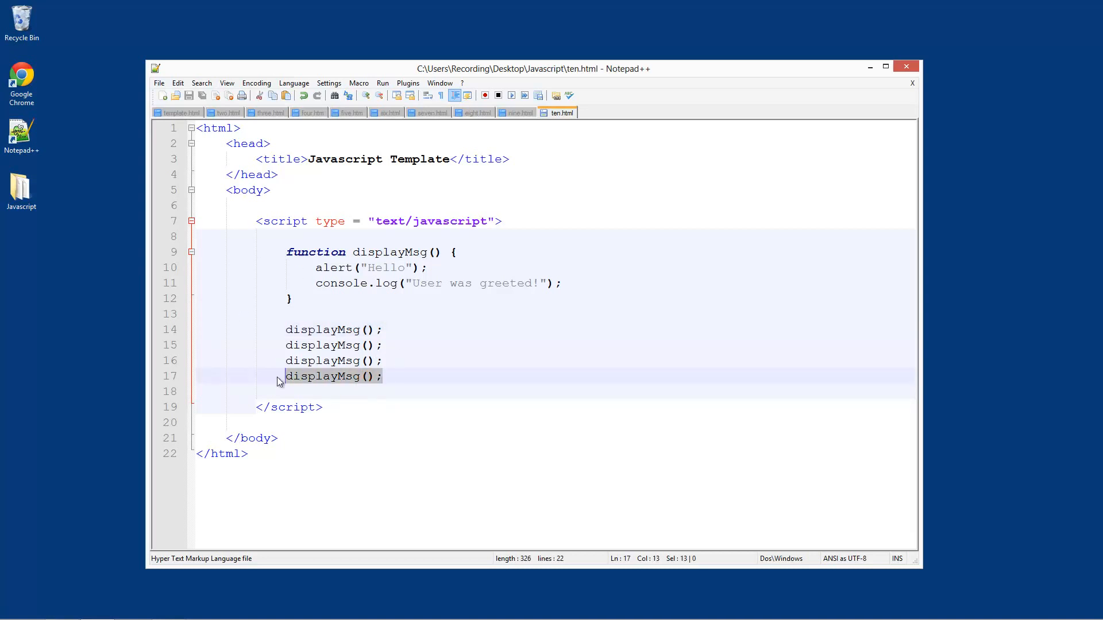
pyautogui.moveTo(406, 150)
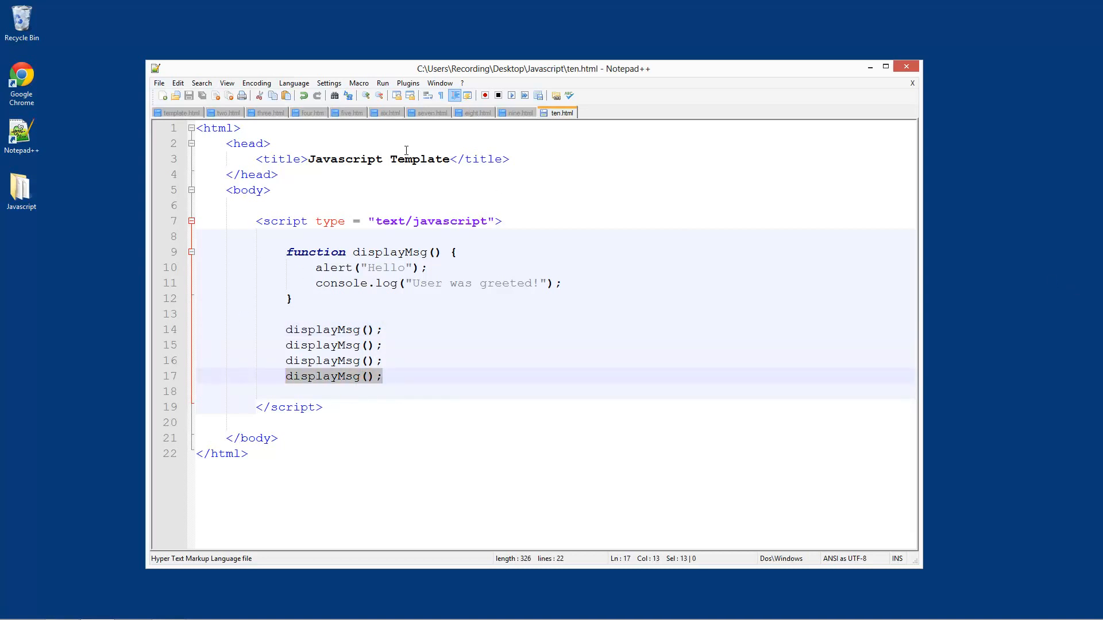